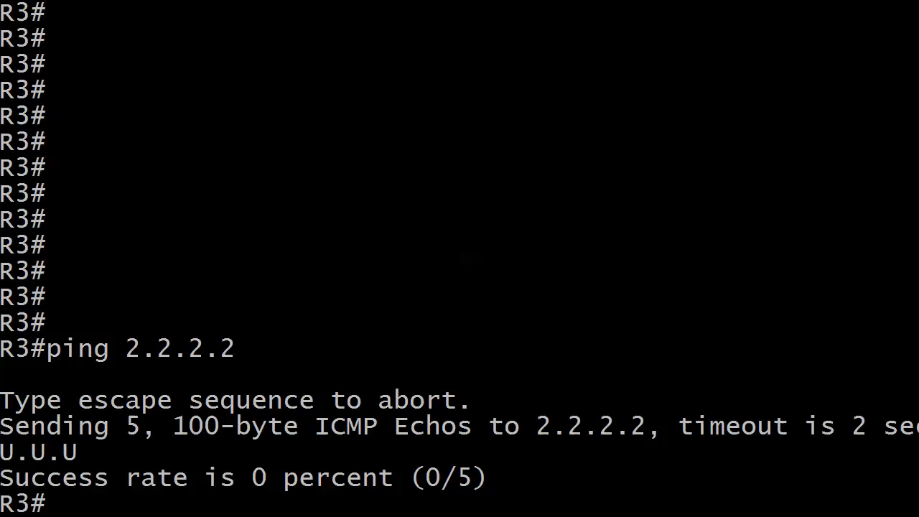
Enable 'debug ip packet' on R3, ping 2.2.2.2, and begin a show command.
{"action": "type", "text": "debug ip packet"}
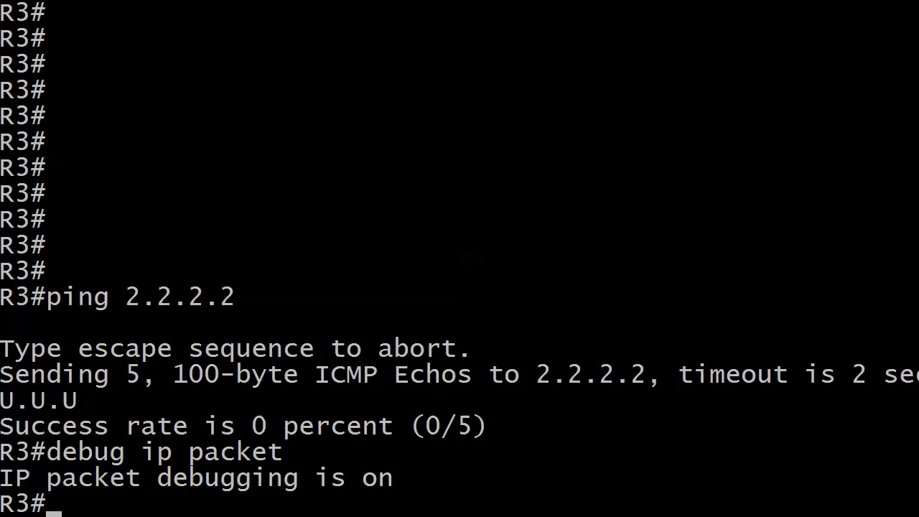
{"action": "type", "text": "ping 2.2.2.2"}
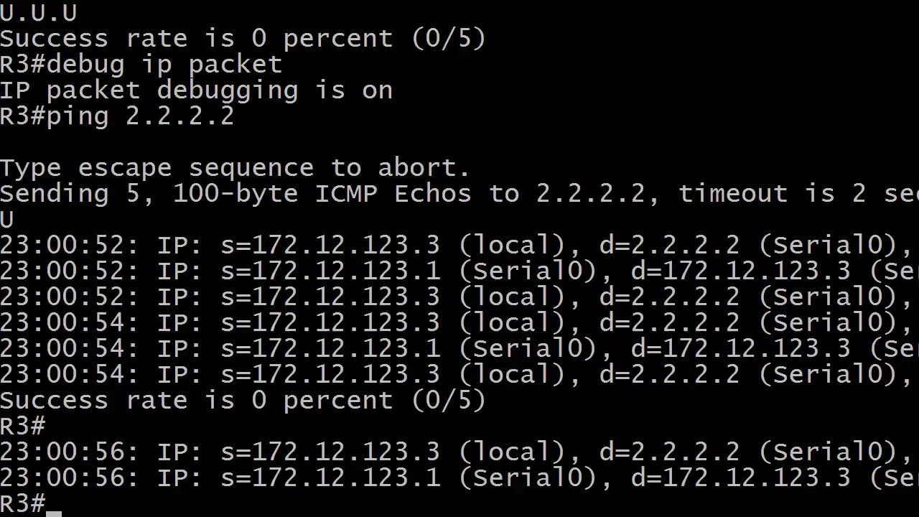
{"action": "type", "text": "shwo"}
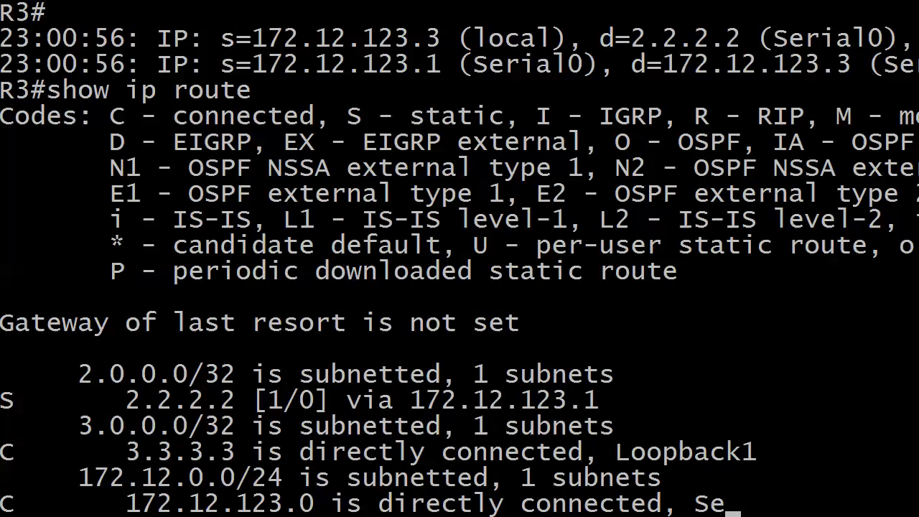
Scroll through R3's routing table showing the static route to 2.2.2.2 via 172.12.123.1.
{"action": "scroll", "scroll_direction": "down", "scroll_amount": 3}
{"action": "type", "text": "1"}
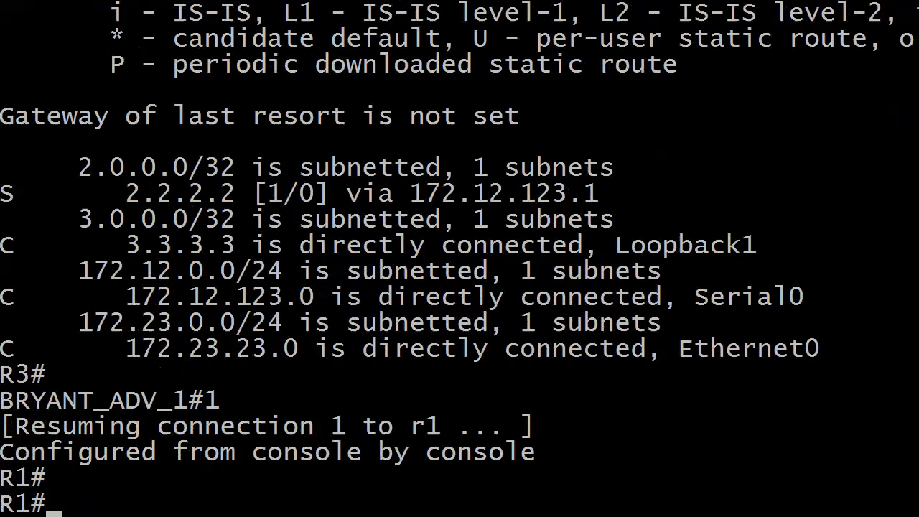
Run 'show ip route' on R1, revealing only 1.1.1.1 and 172.12.123.0.
{"action": "type", "text": "show i"}
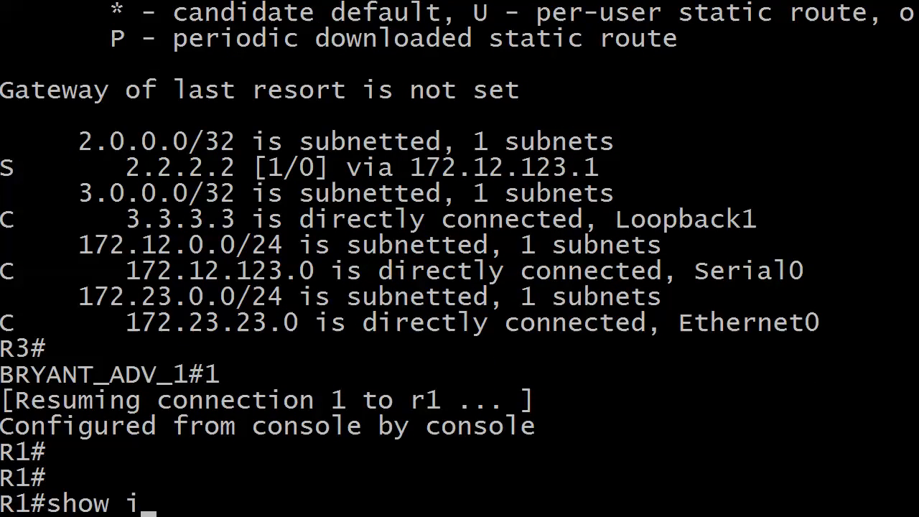
{"action": "key", "text": "enter"}
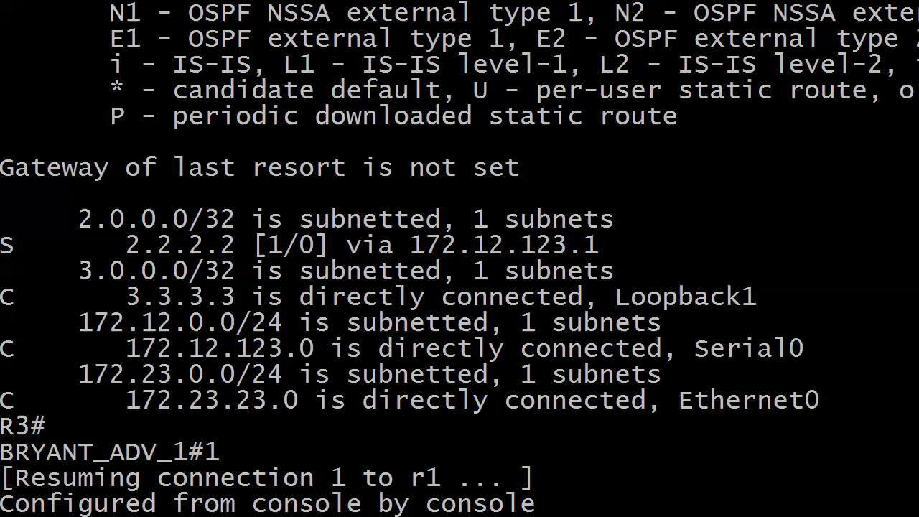
{"action": "type", "text": "show ip route"}
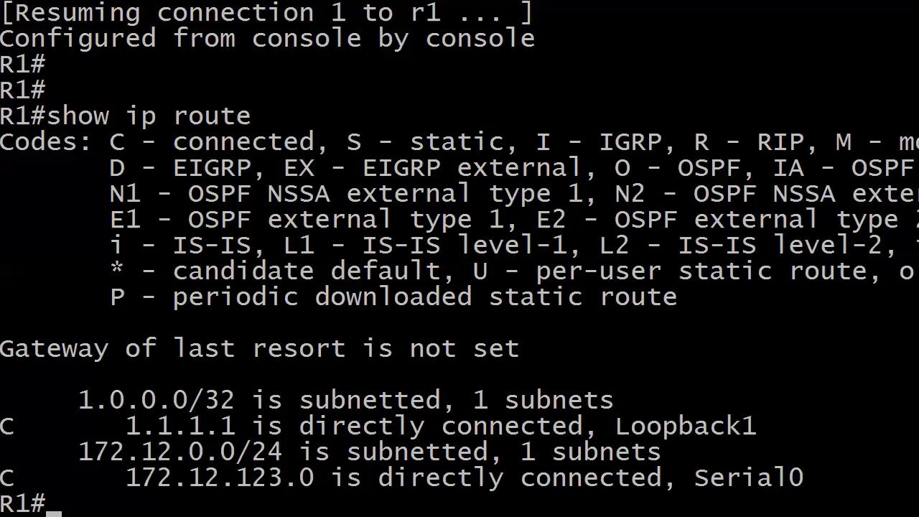